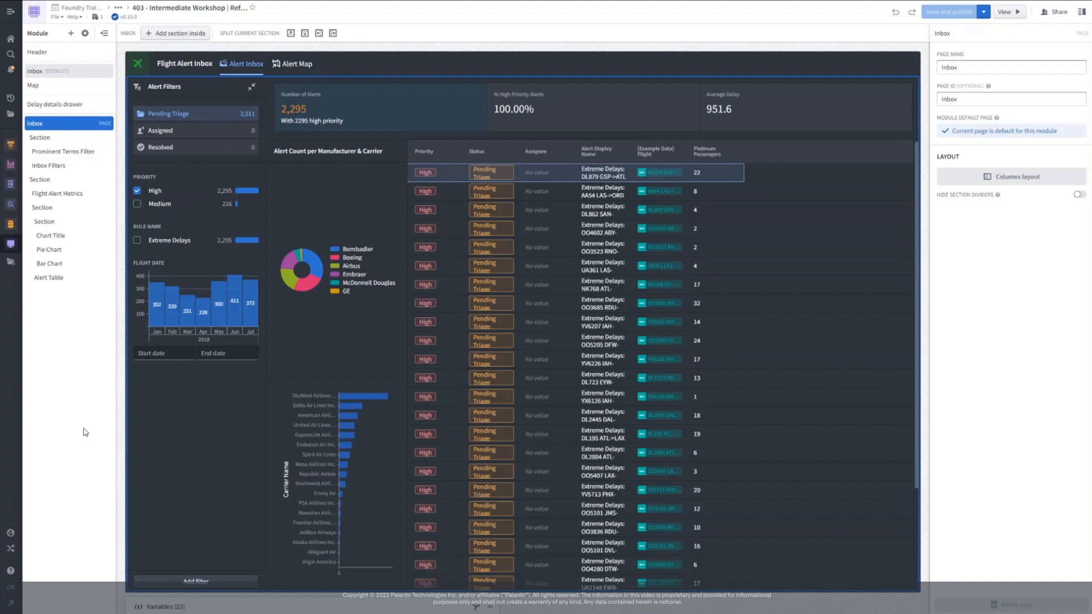
mouse_move(59, 77)
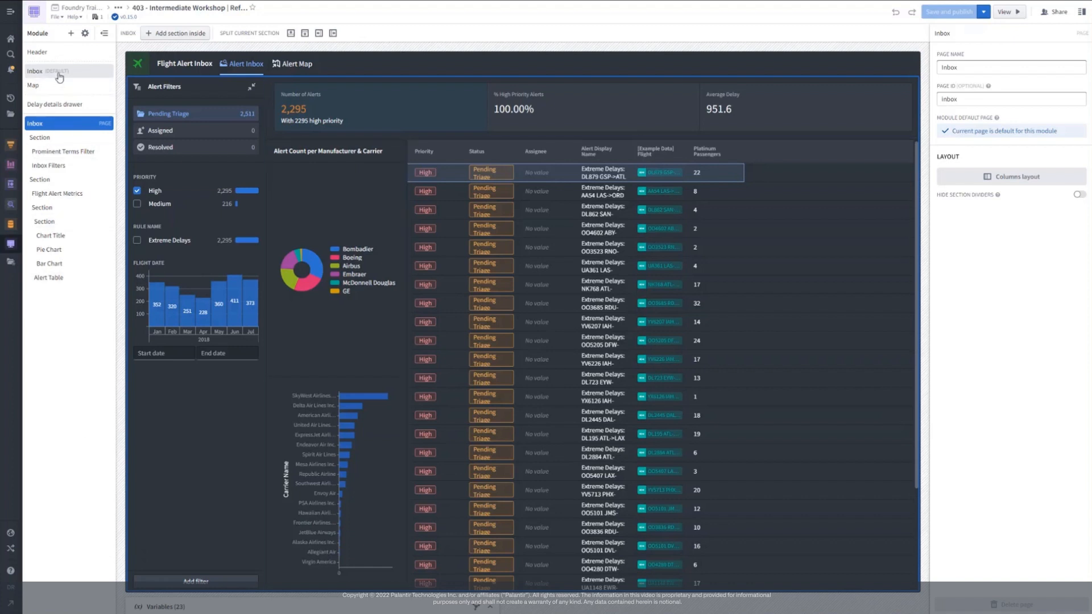
mouse_move(64, 87)
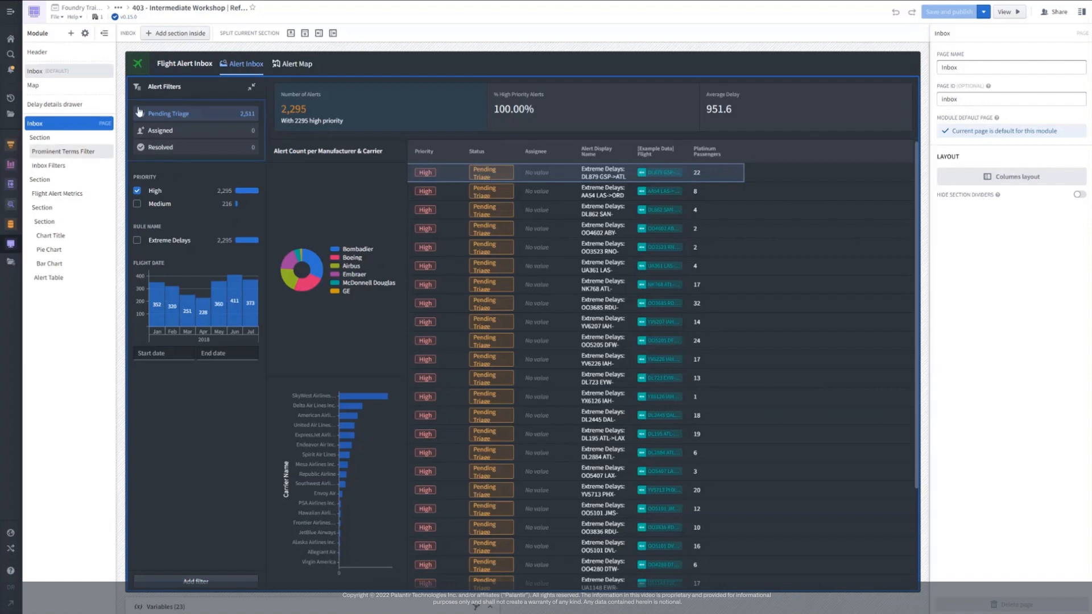
- Select the Map page in the Module outline and give it page ID 'map'
click(33, 85)
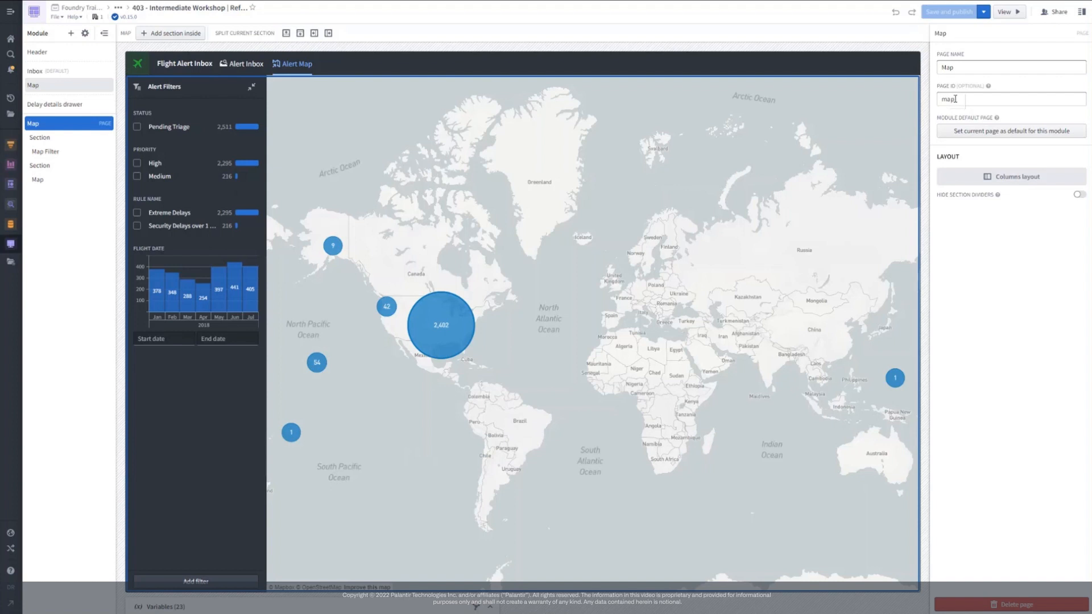
- Create the Active Page string variable for page selection, promoted with external ID 'page'
click(84, 33)
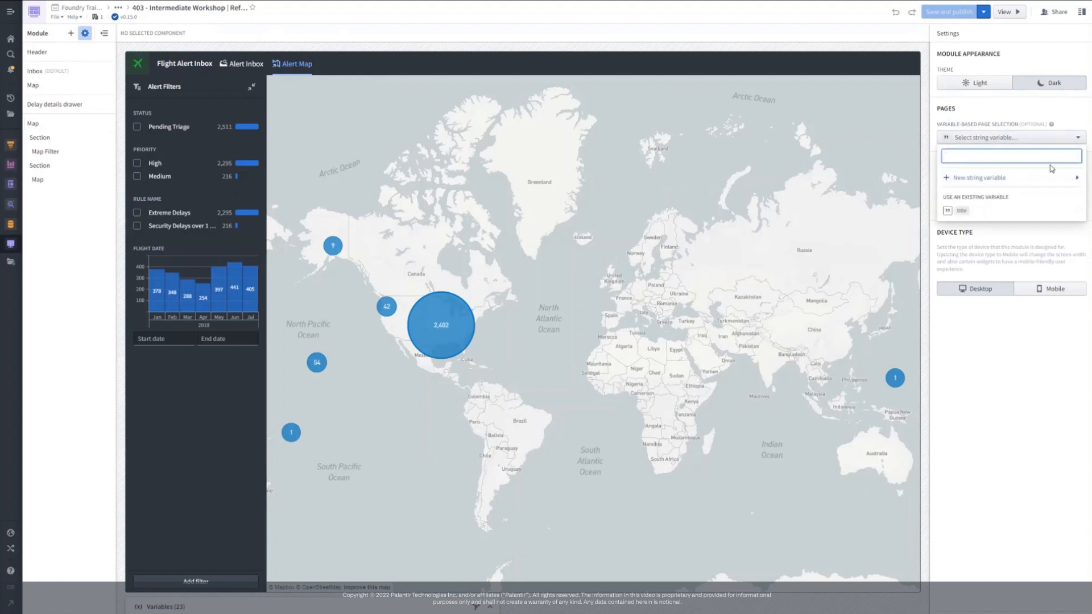
click(980, 179)
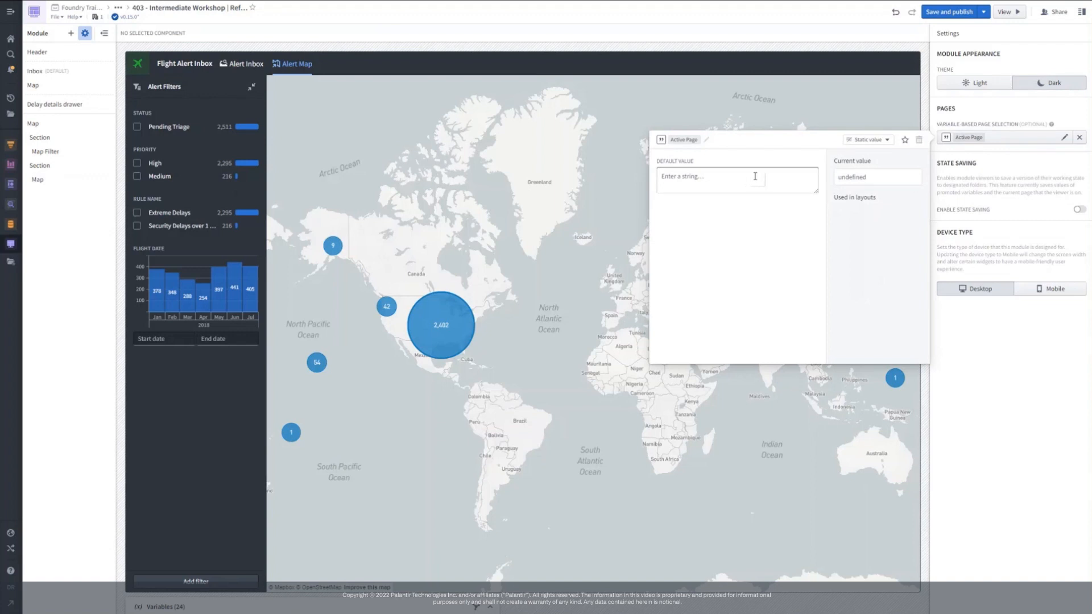
click(905, 140)
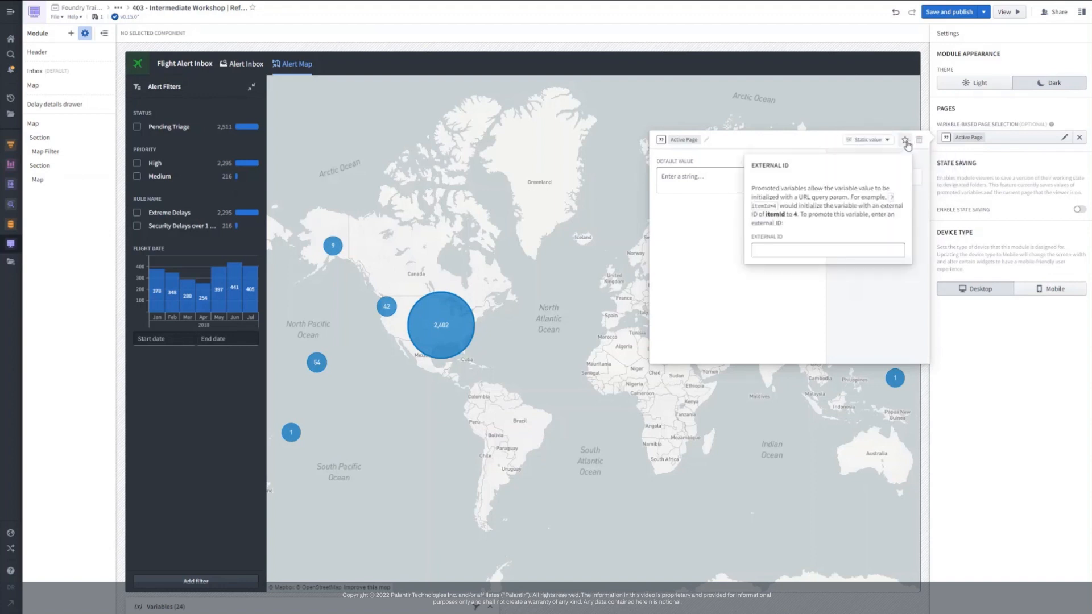
click(828, 248)
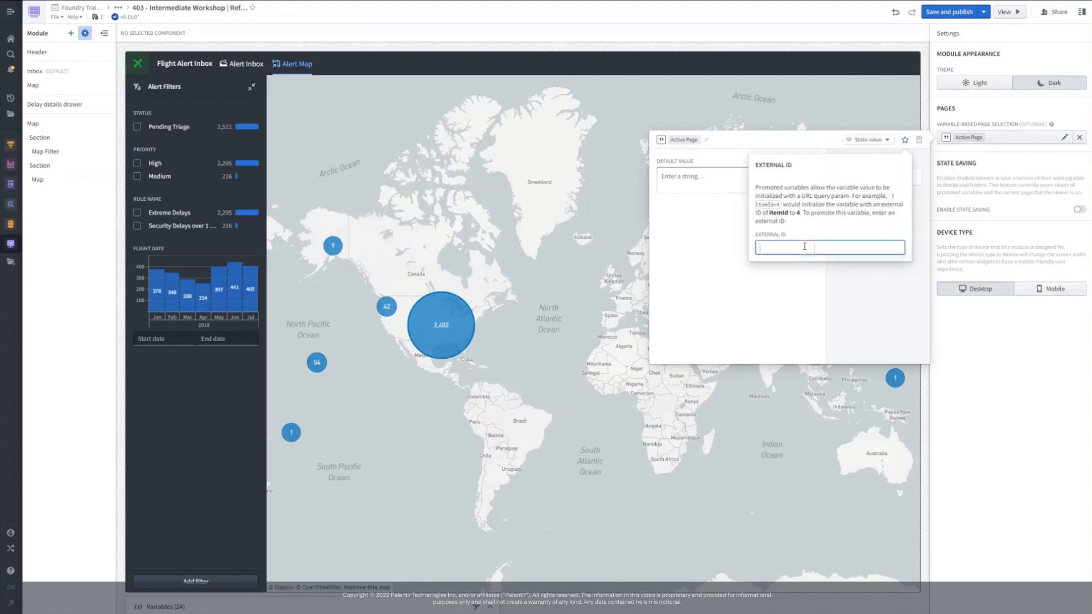
text(page)
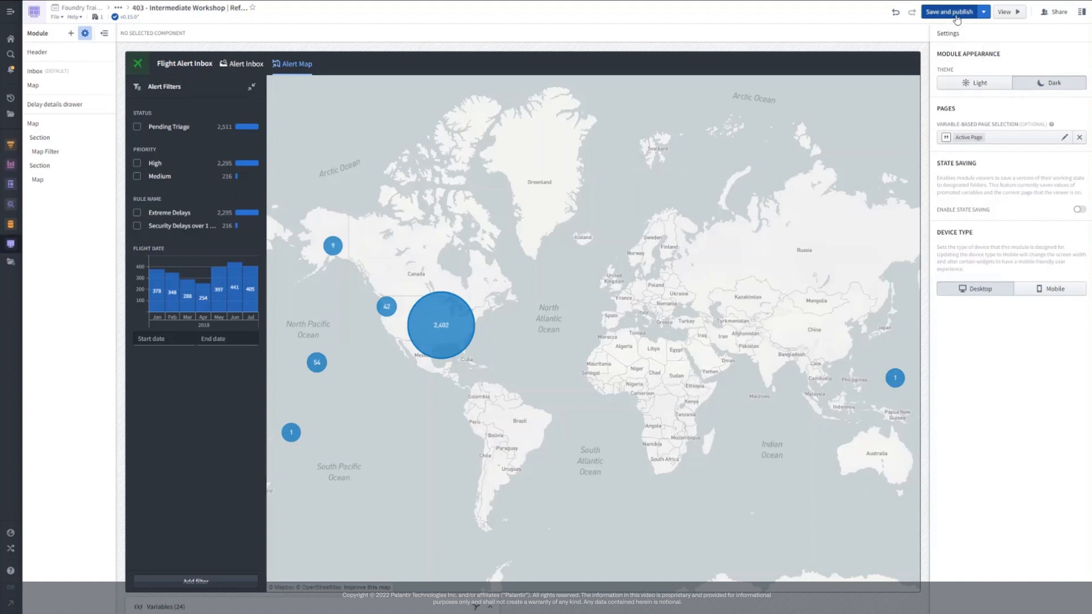
- Save and publish the module, then open its live view with ?page=map
click(949, 11)
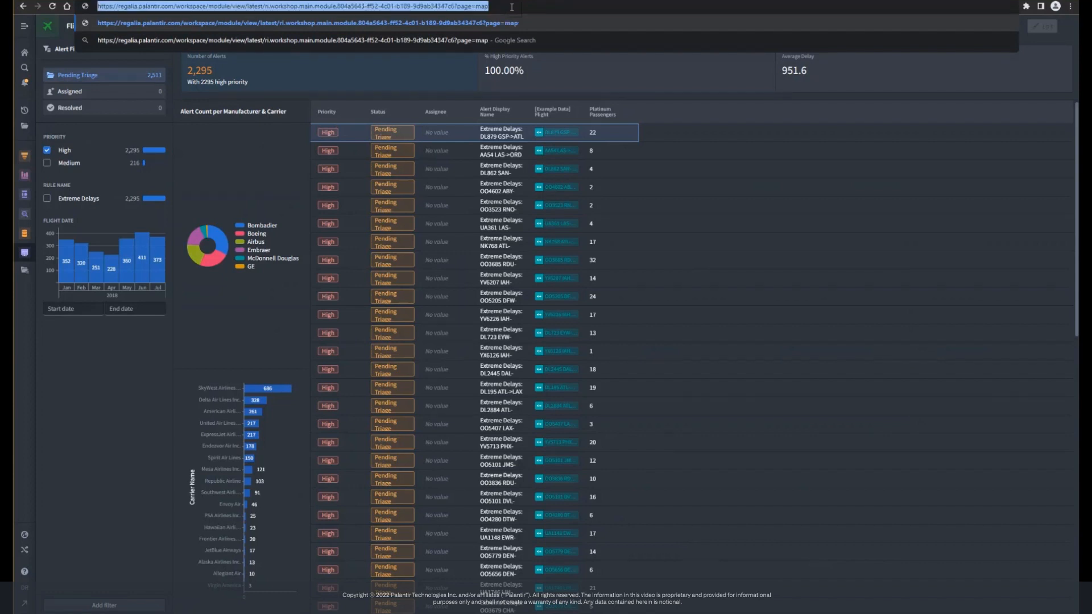
click(202, 27)
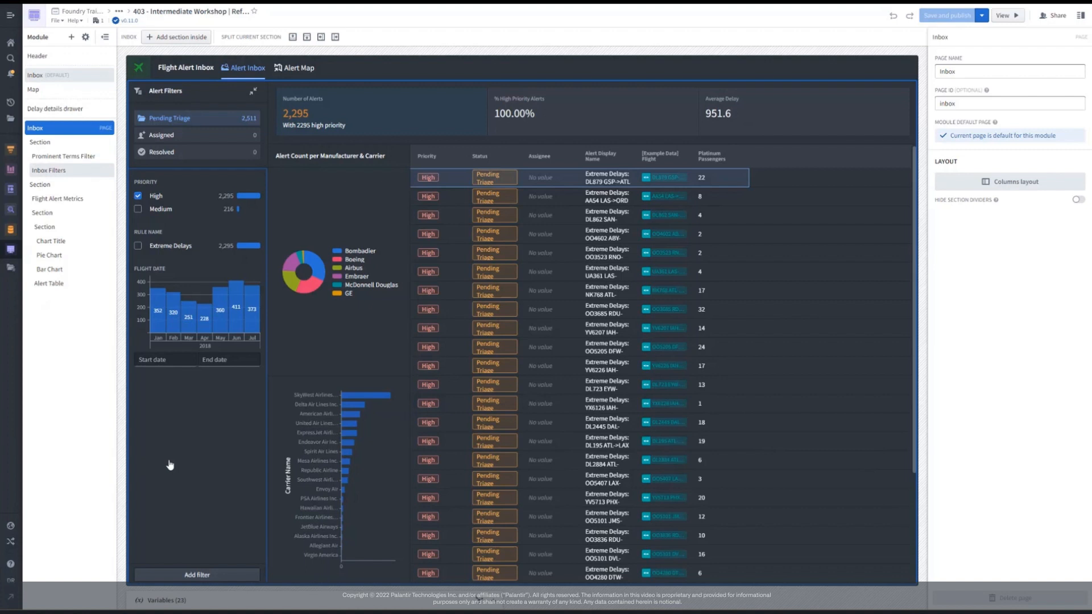
mouse_move(174, 465)
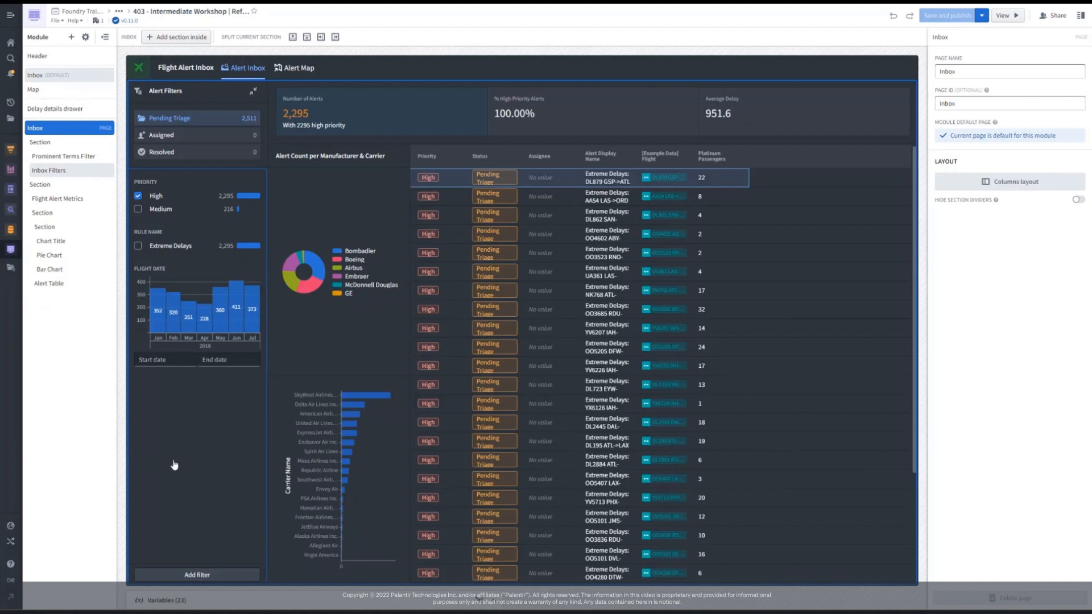
mouse_move(199, 391)
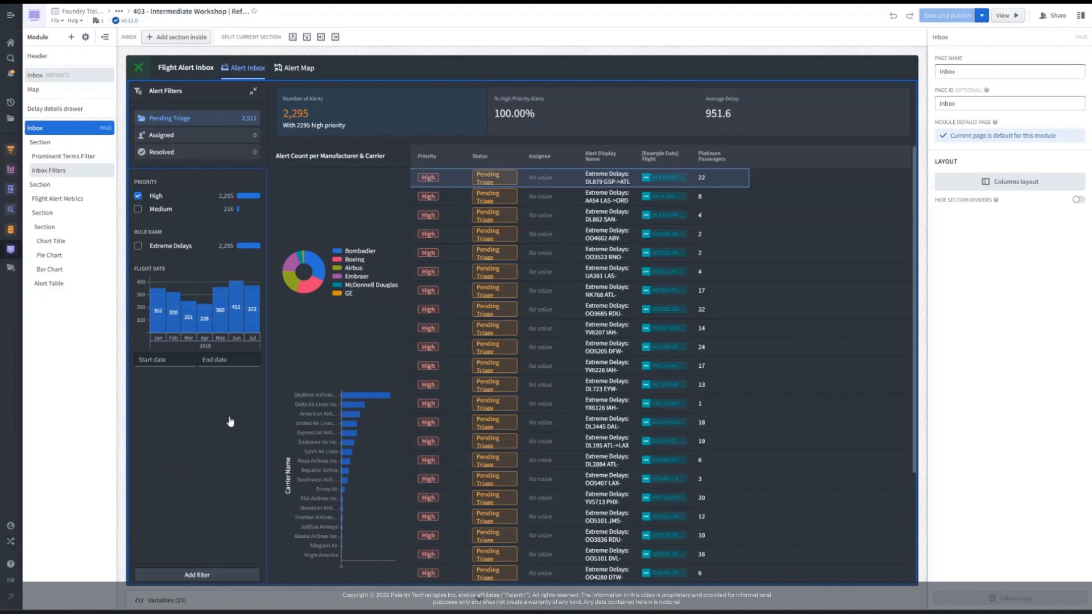
mouse_move(189, 169)
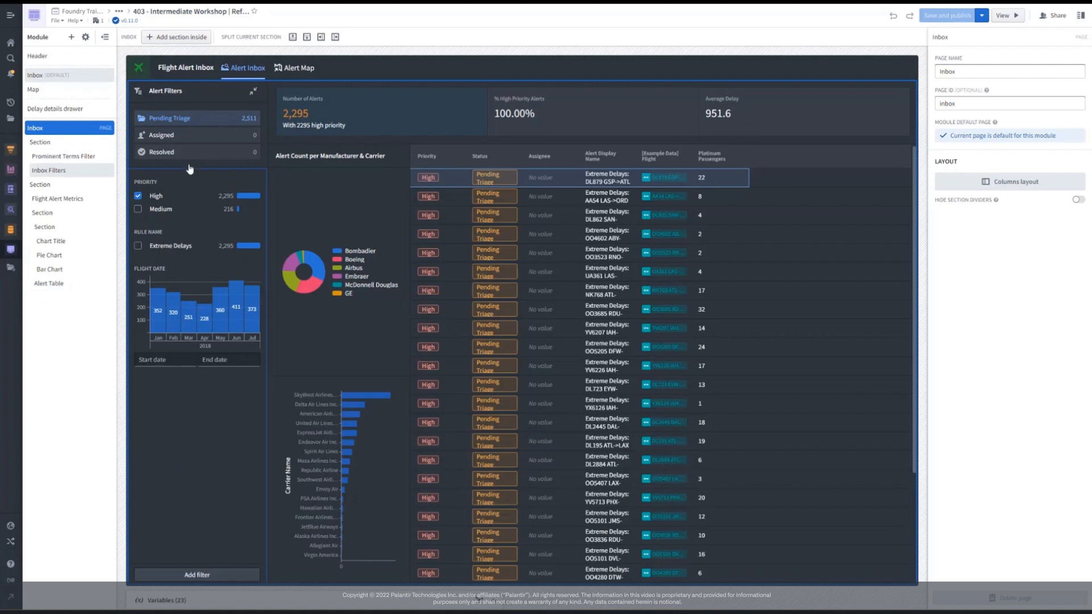
mouse_move(213, 278)
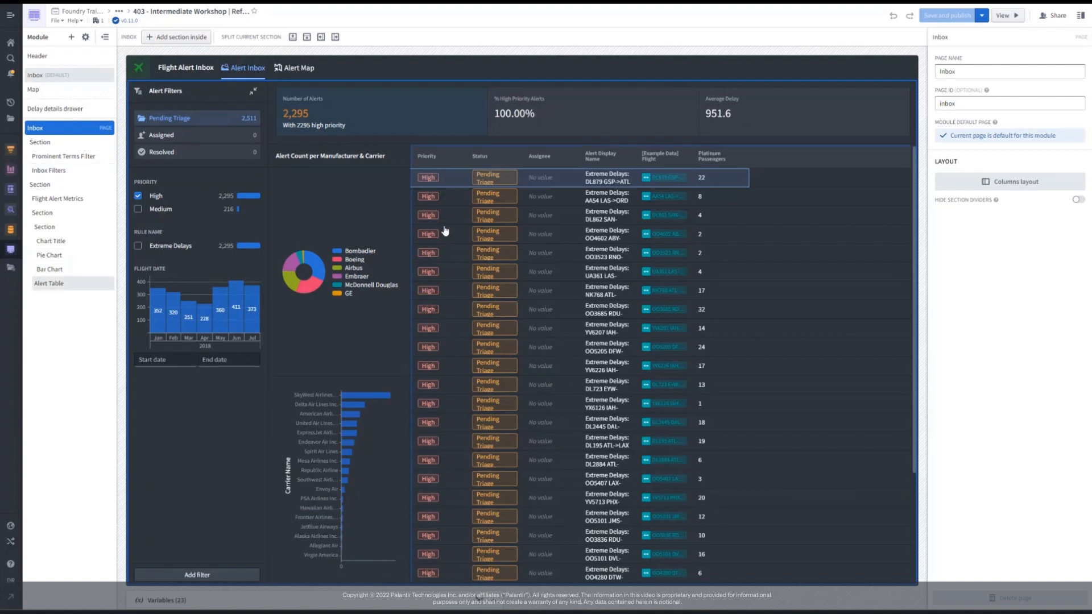
- Back on the Inbox page, select the Prominent Terms Filter widget
click(49, 255)
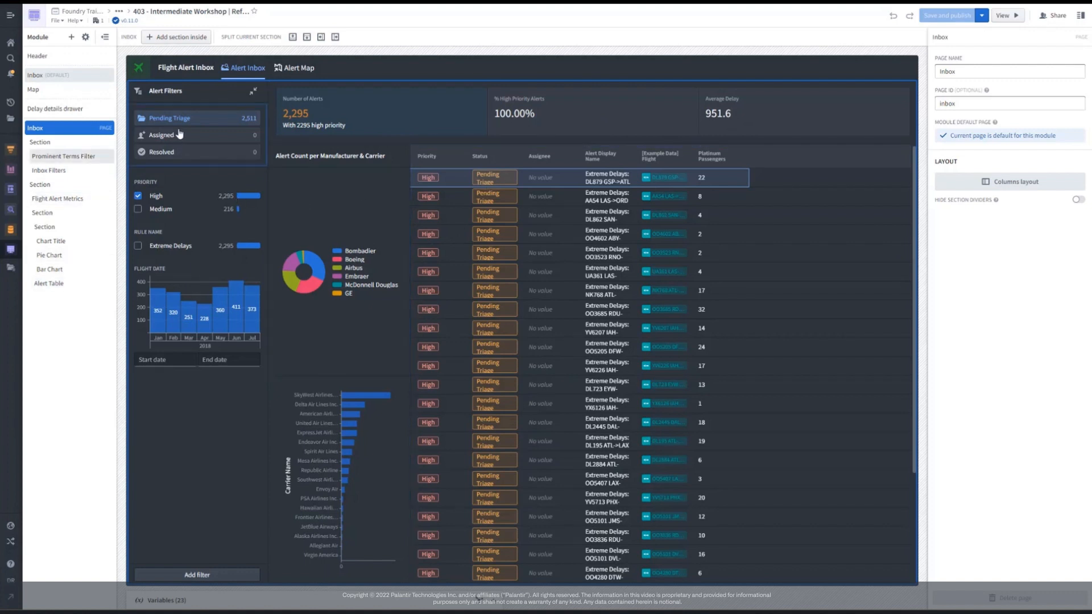
click(64, 156)
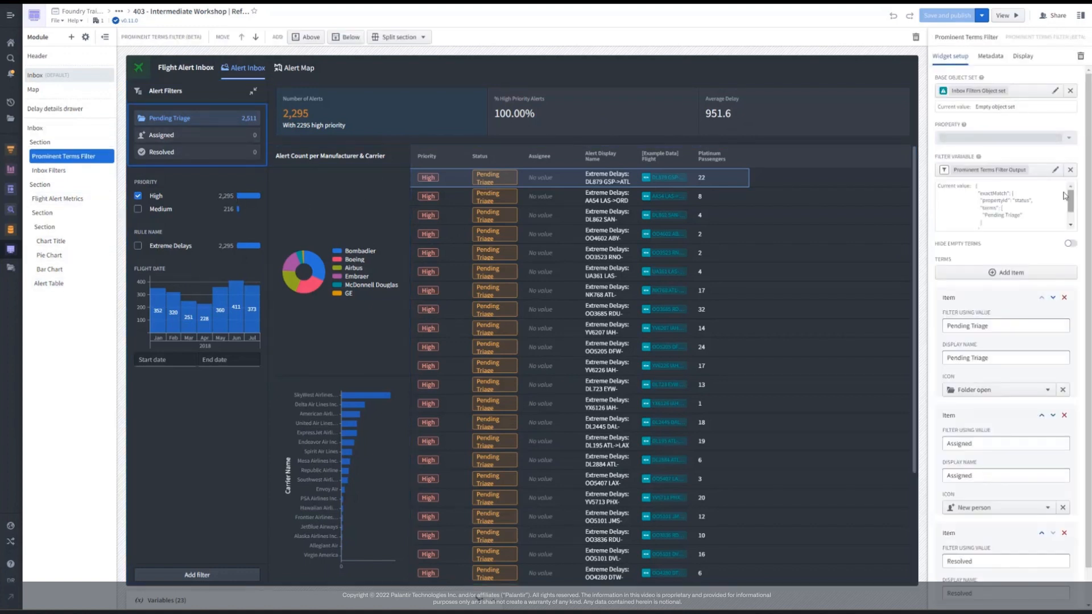
- Promote the Prominent Terms Filter output variable with external ID 'status_filter'
click(1056, 170)
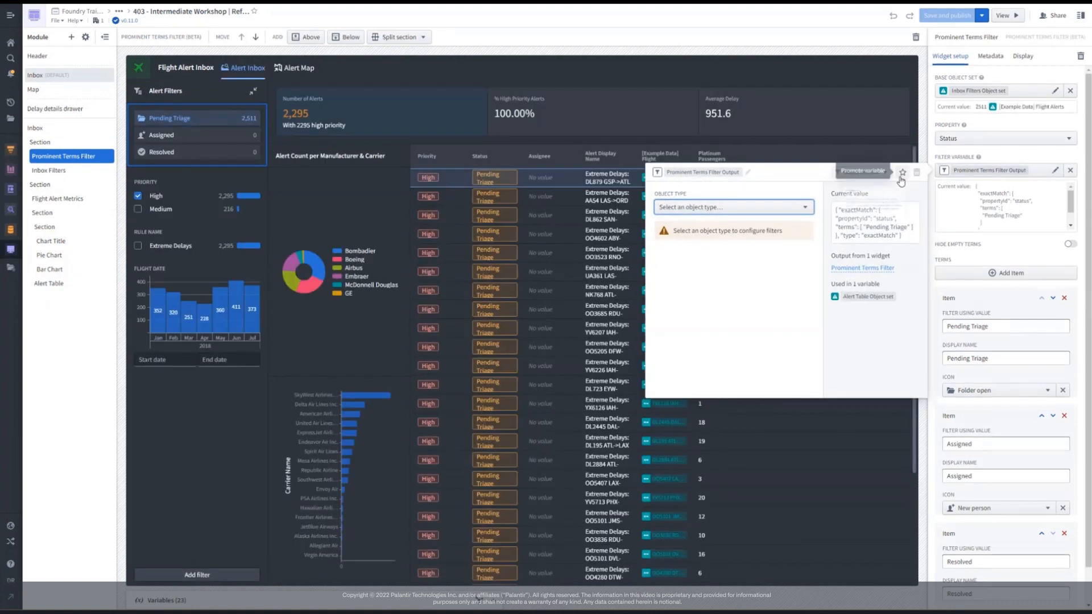
click(901, 172)
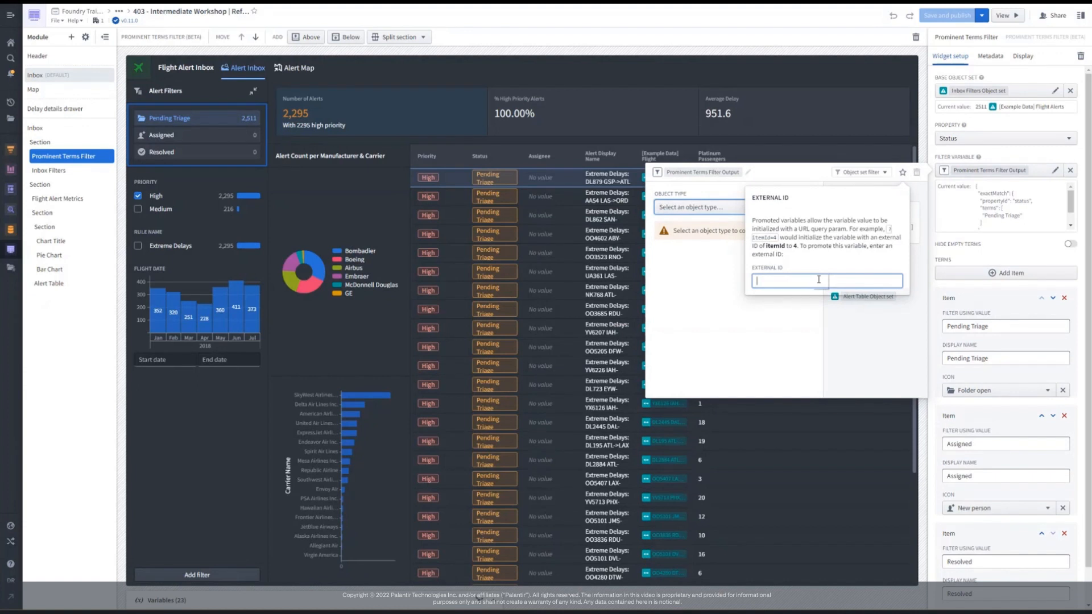
text(status_filter)
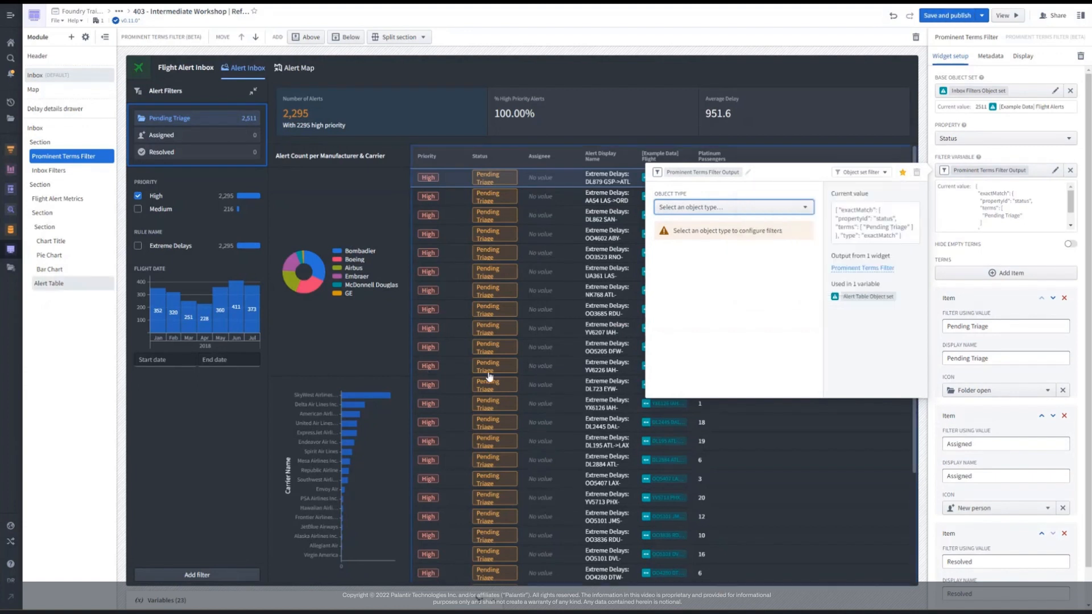
- Promote the Inbox Filters output variable with external ID 'inbox_filter'
click(49, 156)
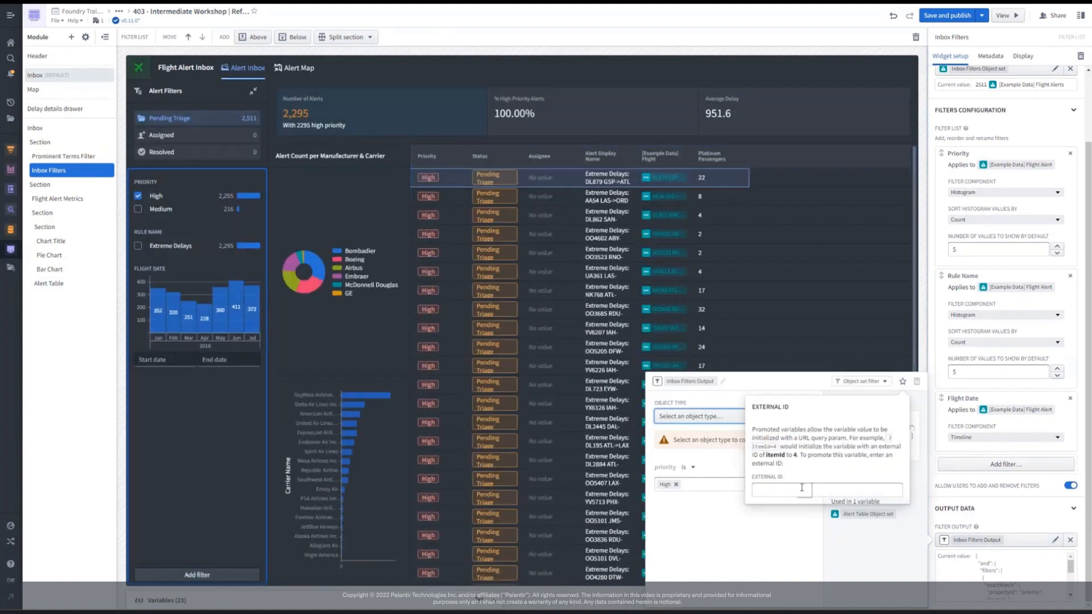
click(827, 489)
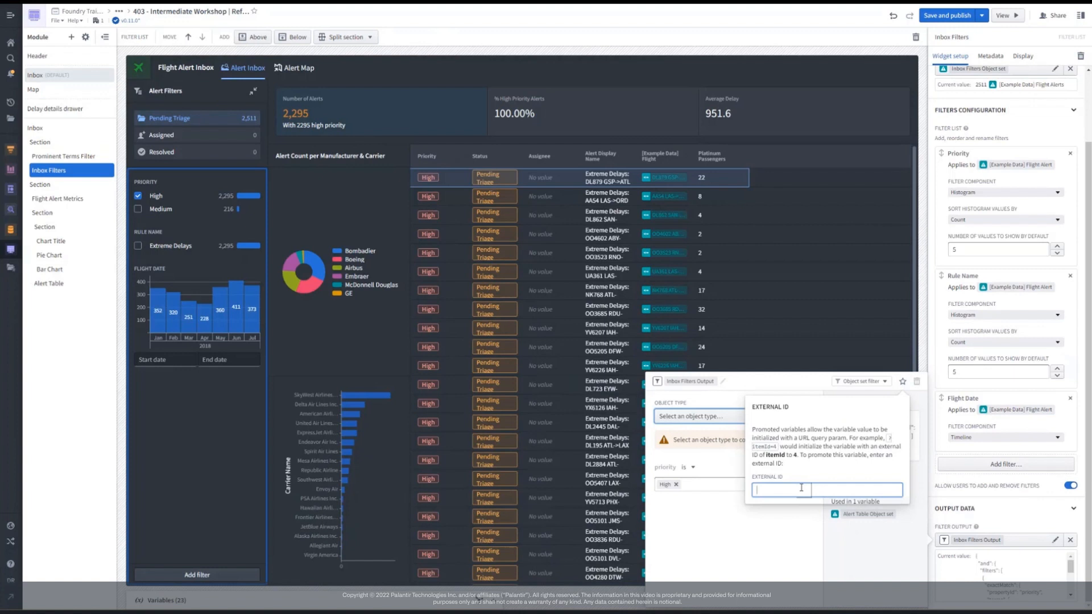
text(inbox_filter)
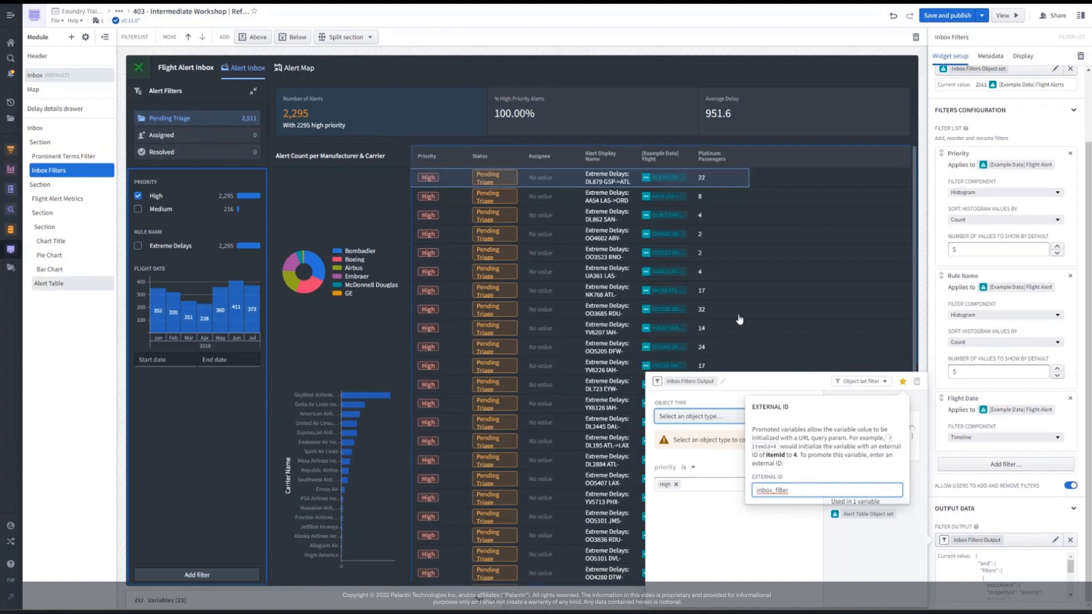
click(49, 283)
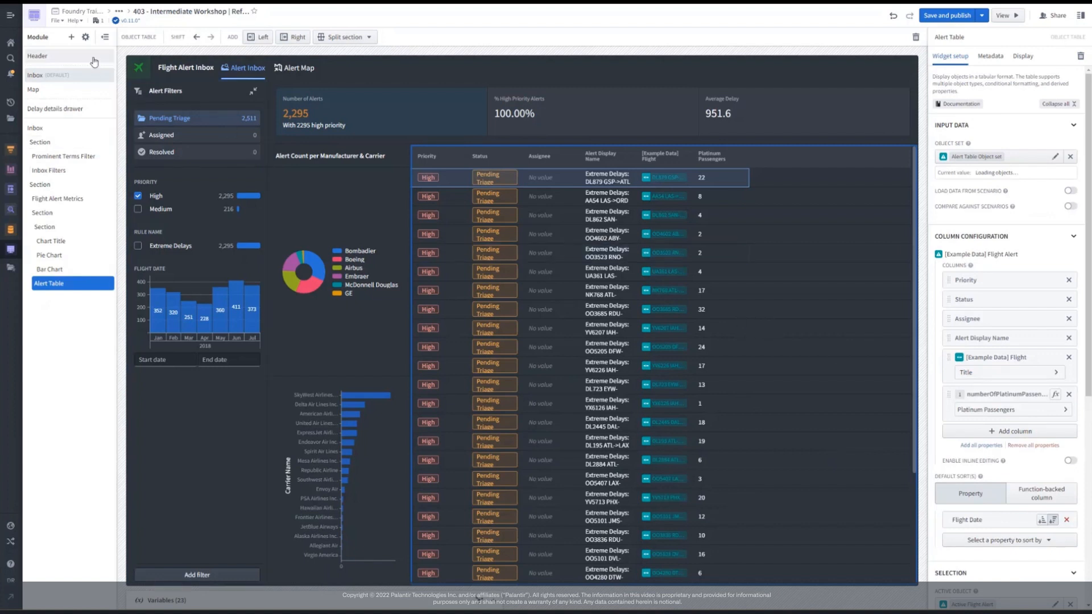
- Enable state saving, allowing any Compass location instead of only user home folders
click(86, 37)
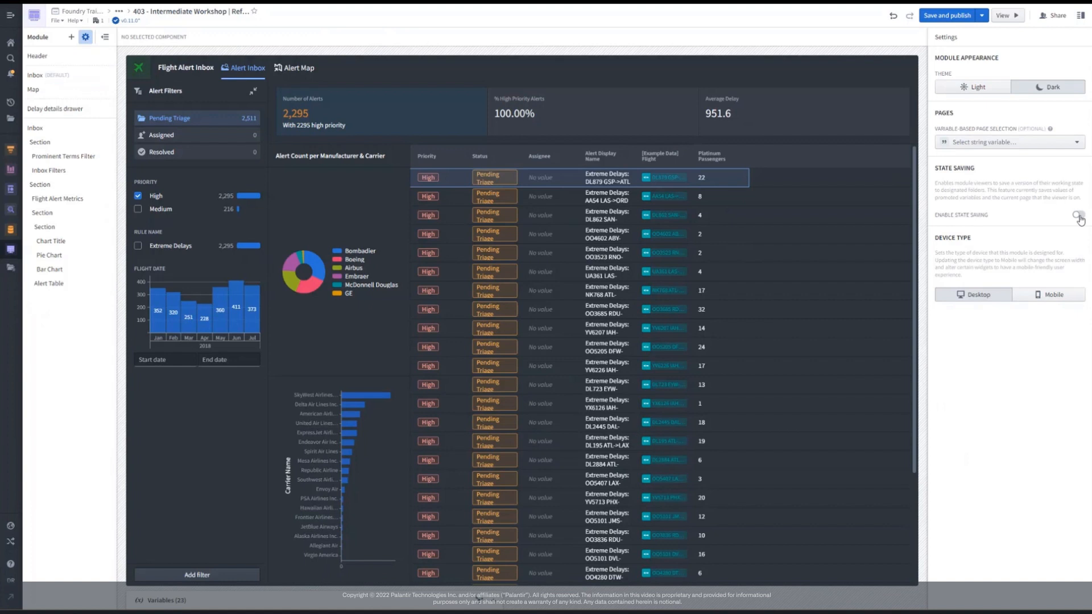
click(1077, 215)
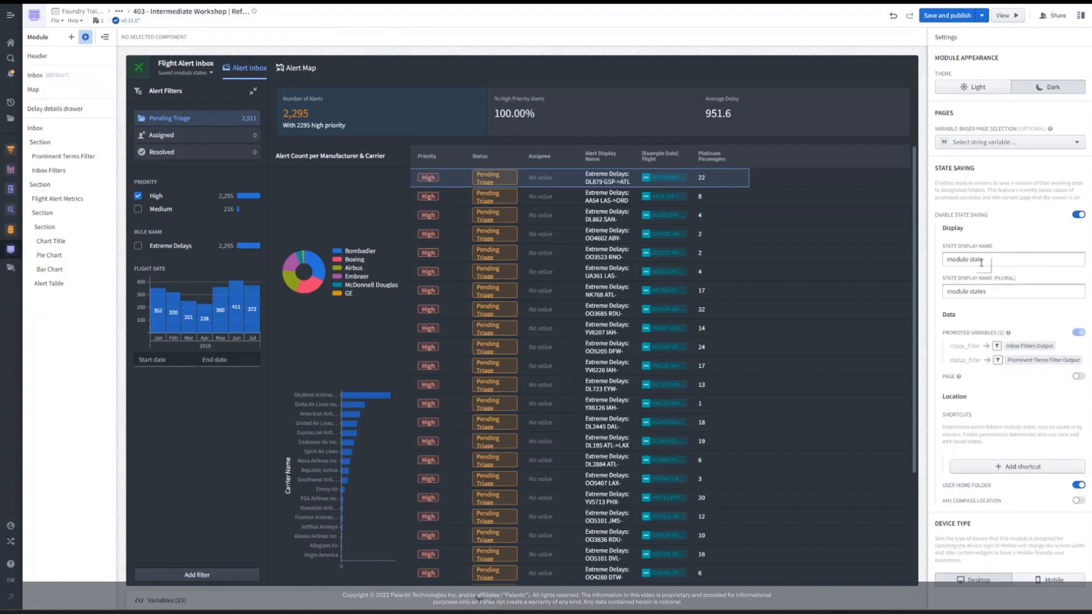
click(1012, 292)
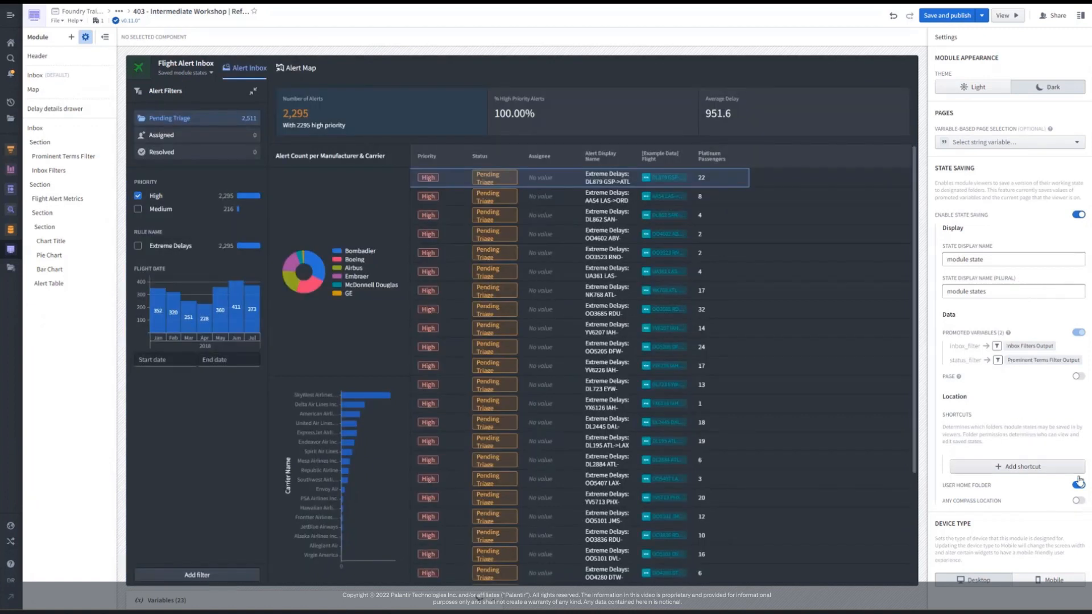
click(1079, 483)
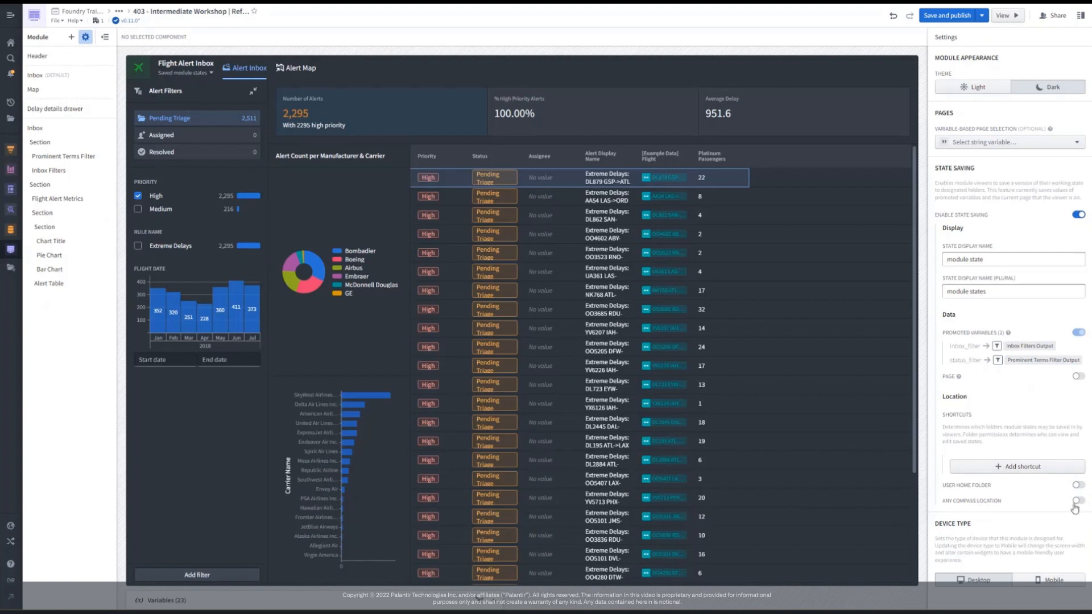
click(1079, 500)
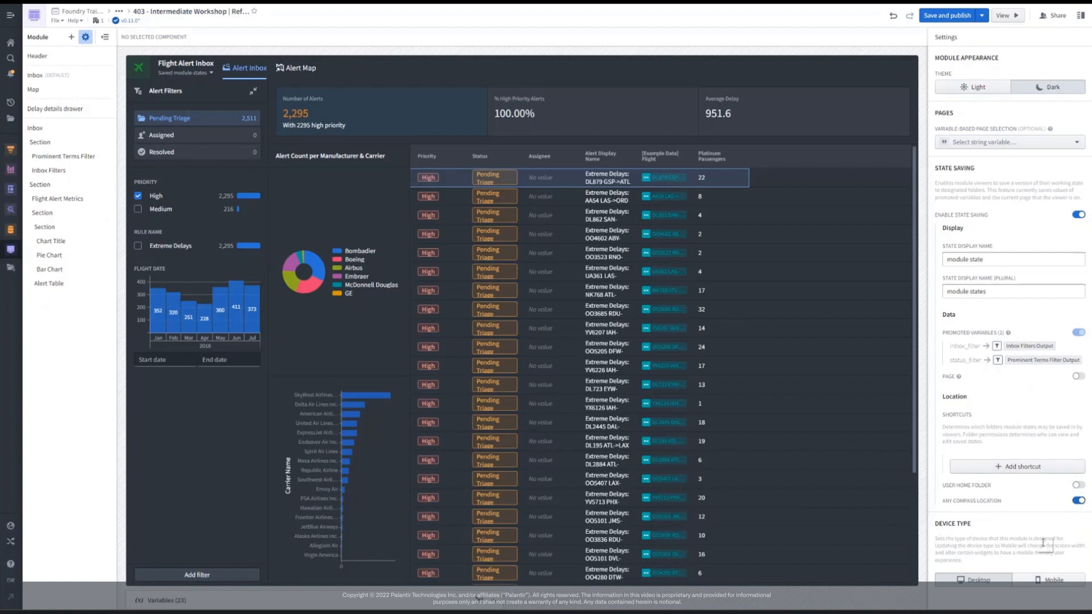
mouse_move(991, 308)
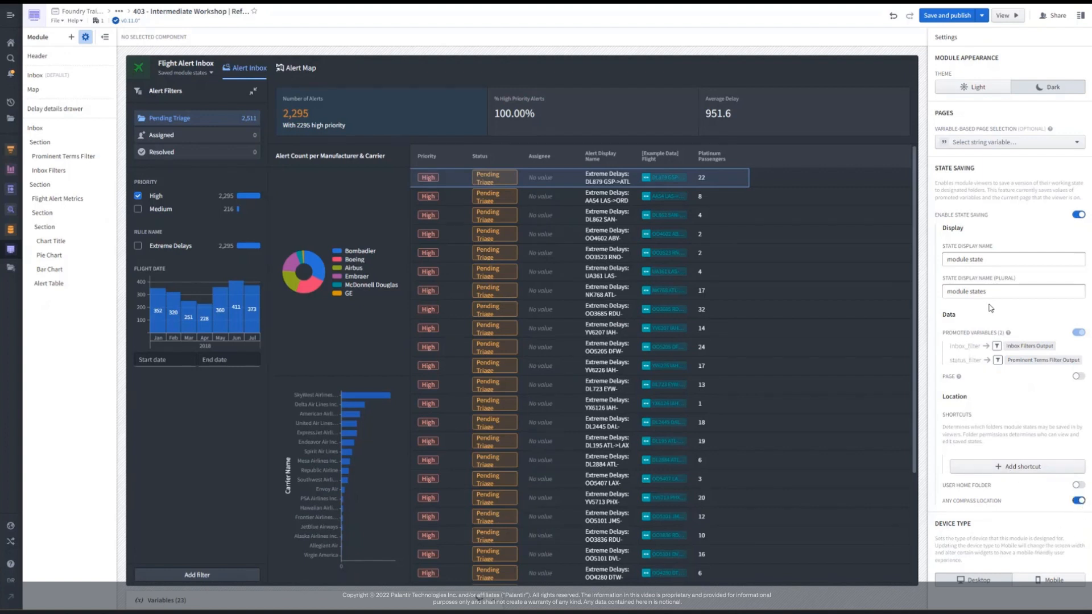
click(949, 15)
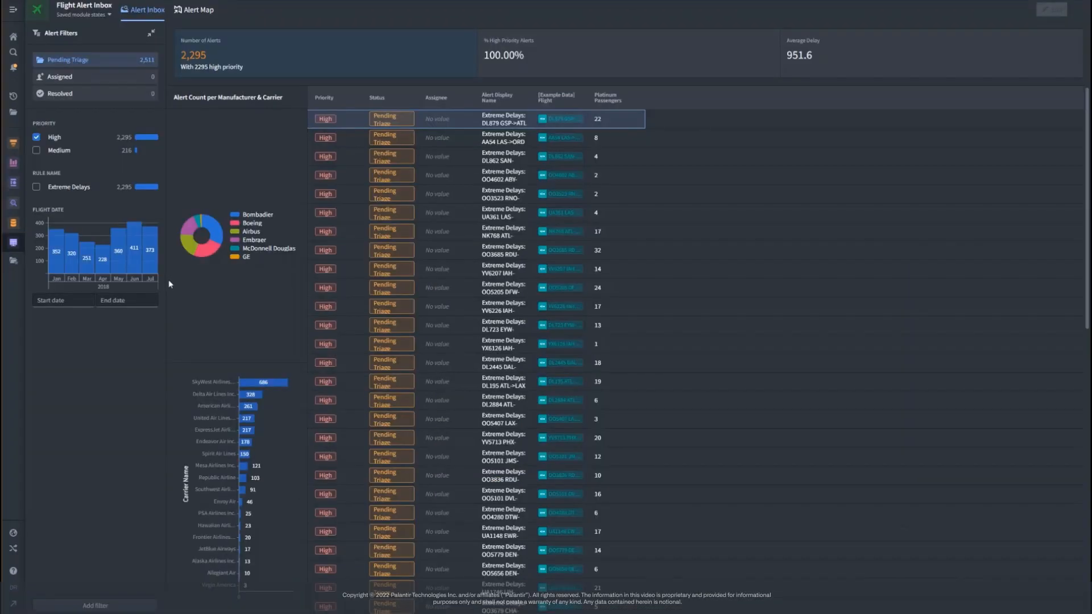
mouse_move(171, 298)
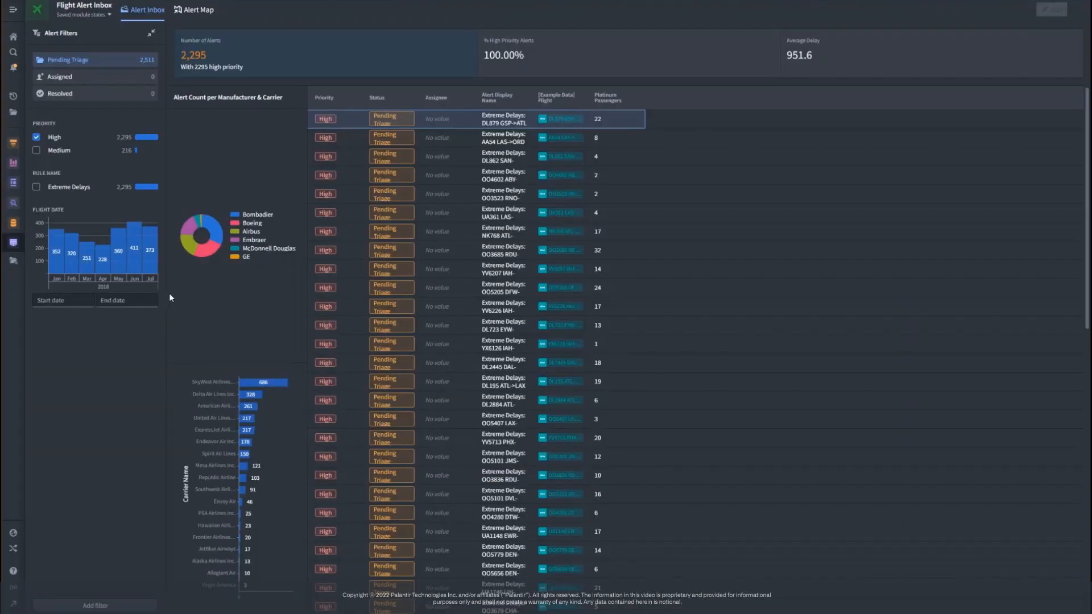
mouse_move(97, 77)
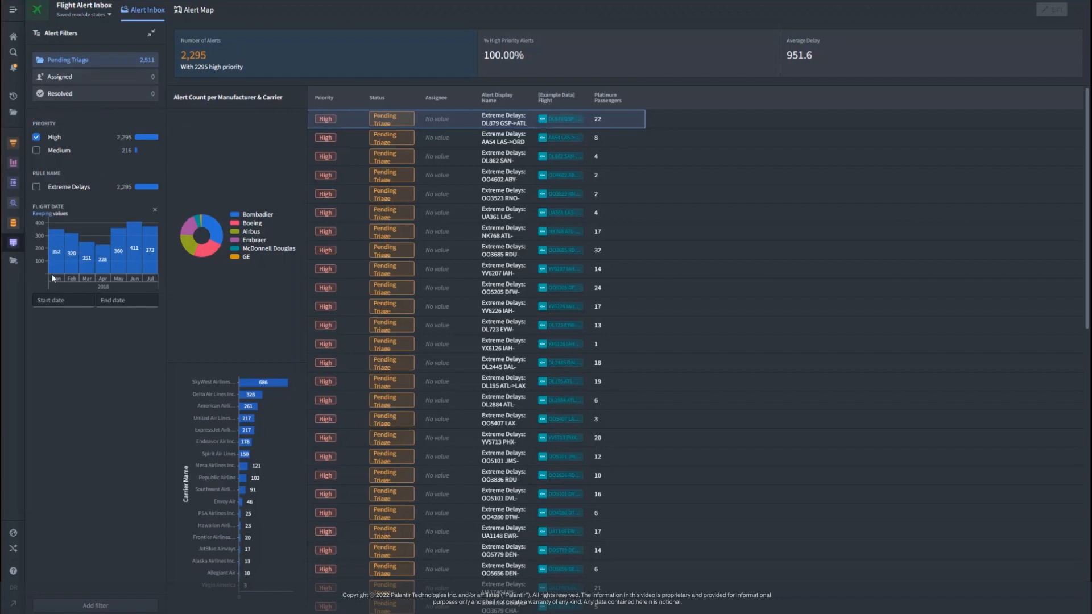
mouse_move(100, 267)
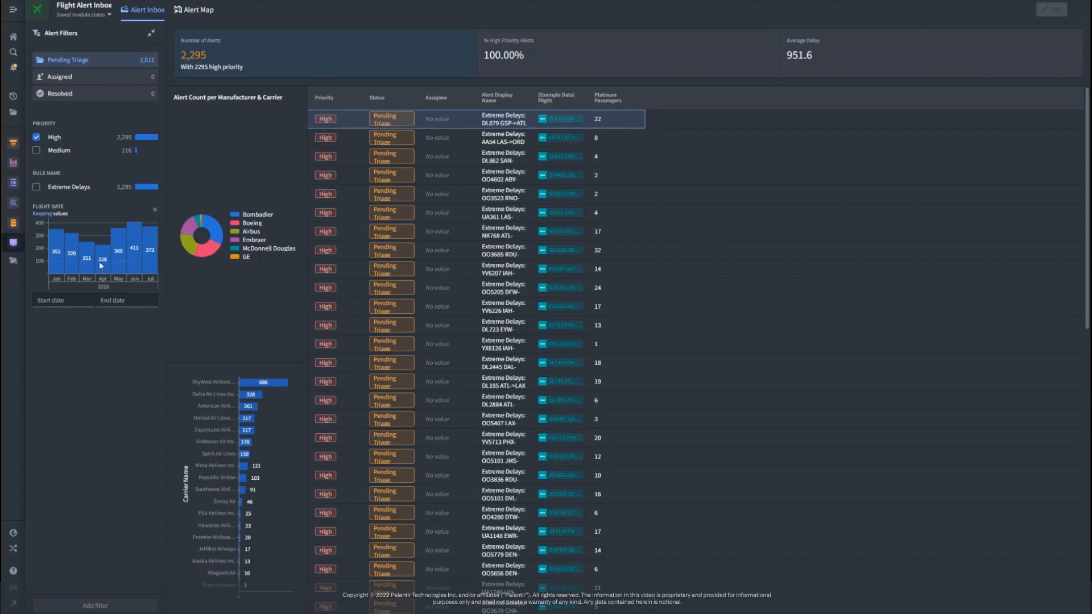
- Add a Risk Score filter of at least 25 and set Flight Date to Jun 1–Jul 31, 2018
click(95, 605)
text(r)
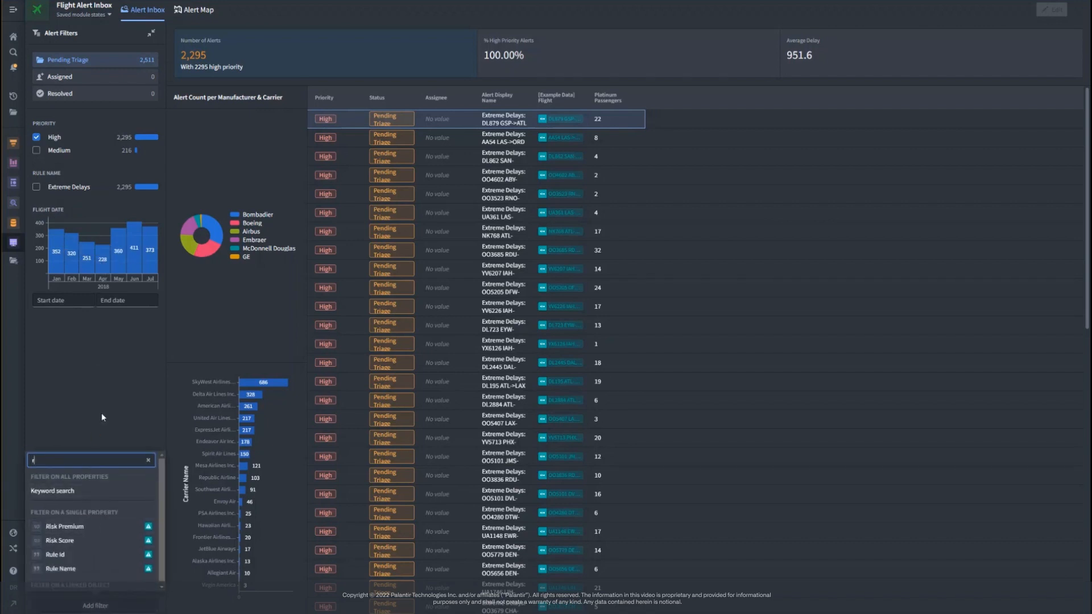
click(60, 539)
text(25)
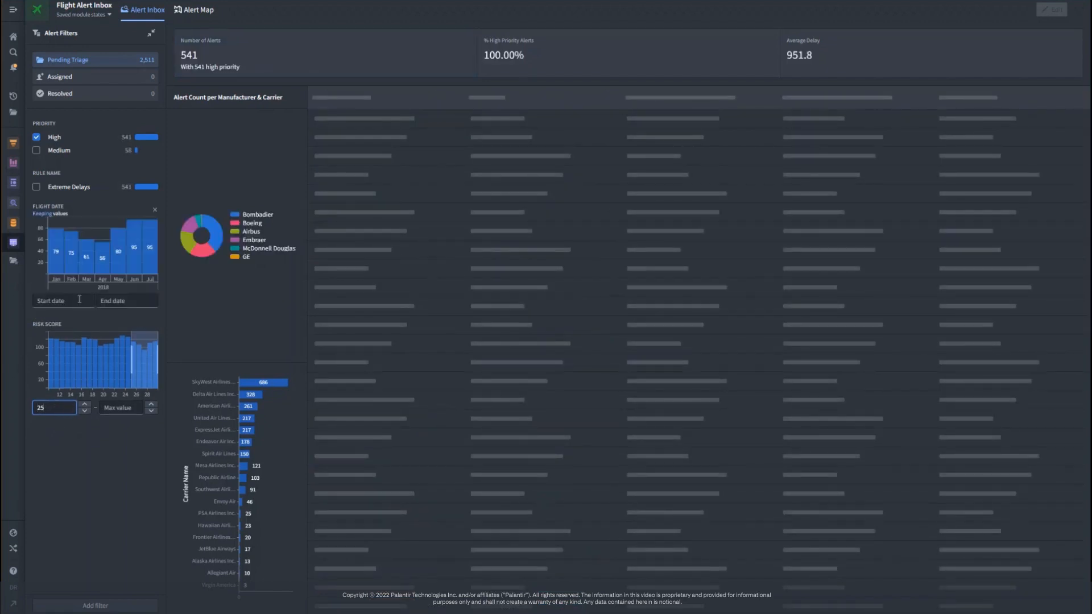
click(62, 301)
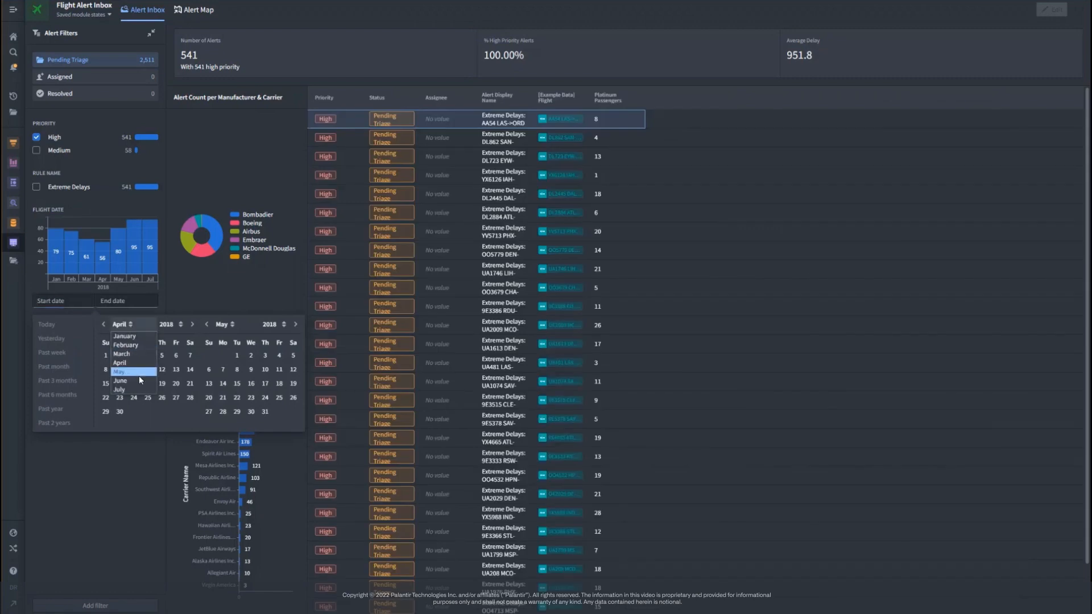
click(120, 381)
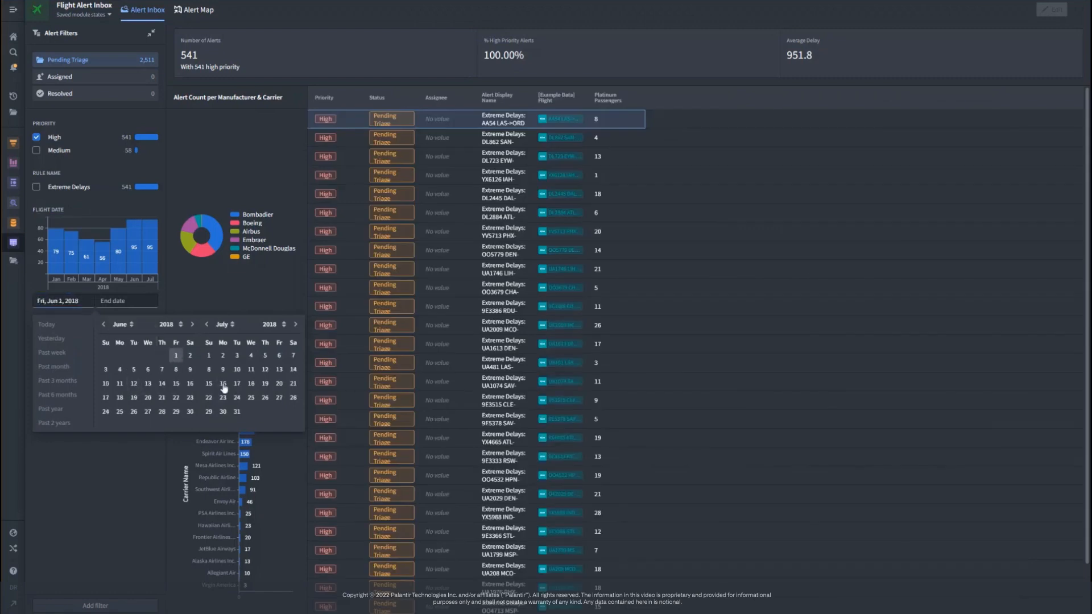
click(237, 412)
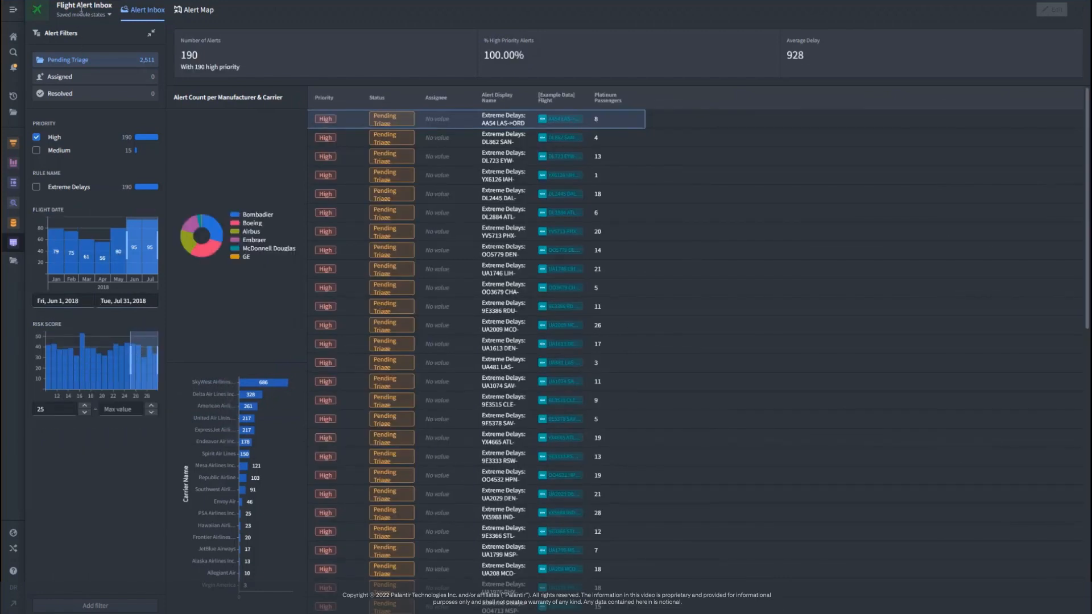
- Save the filtered view as module state 'my high priority alerts' in Flight Alerts Saved States
click(82, 15)
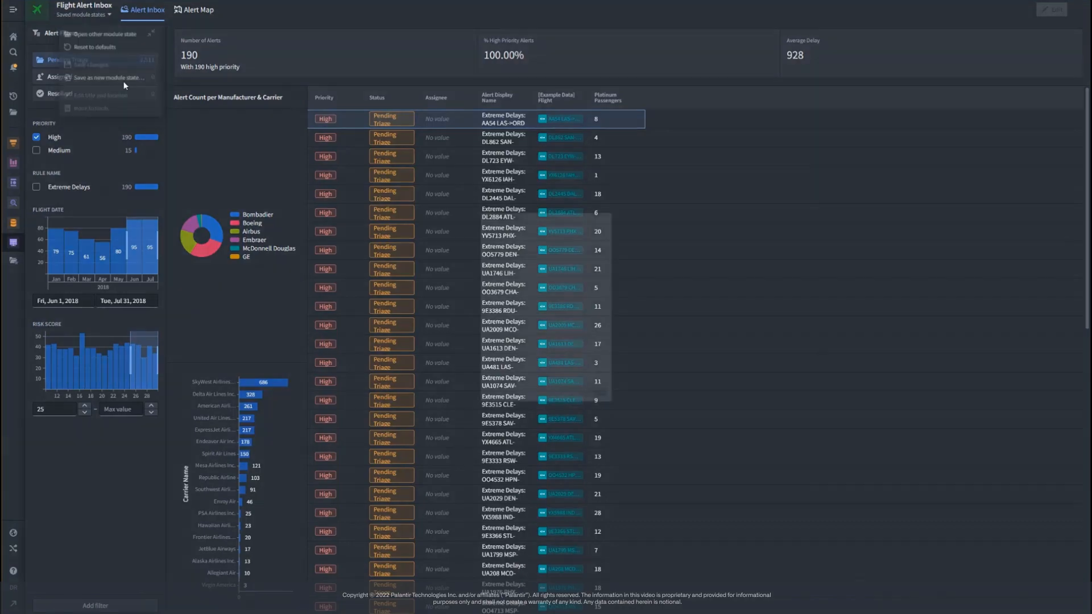
click(105, 77)
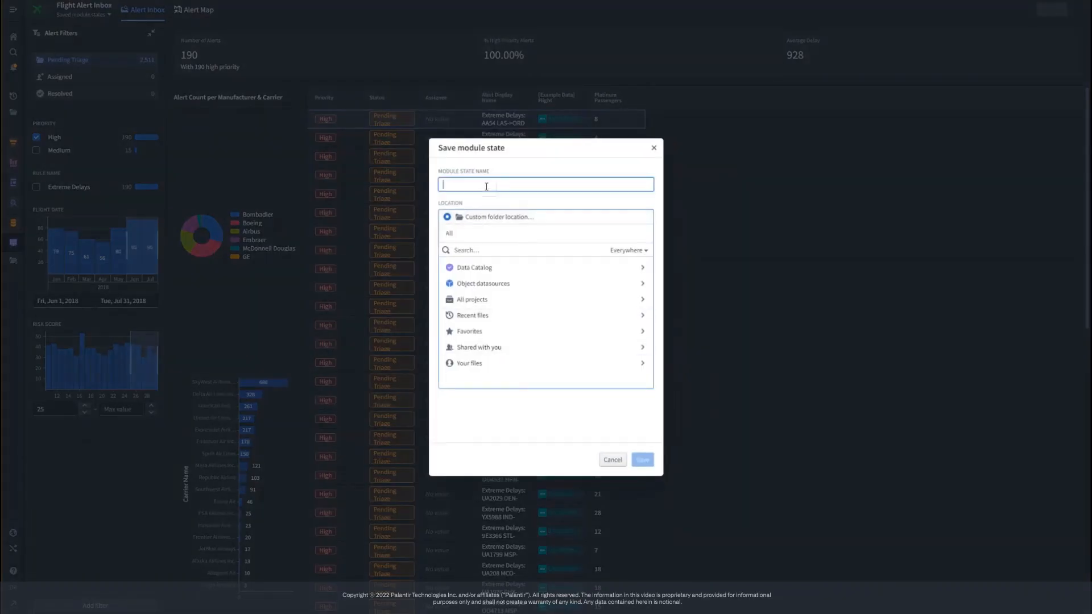
text(my high priority ale)
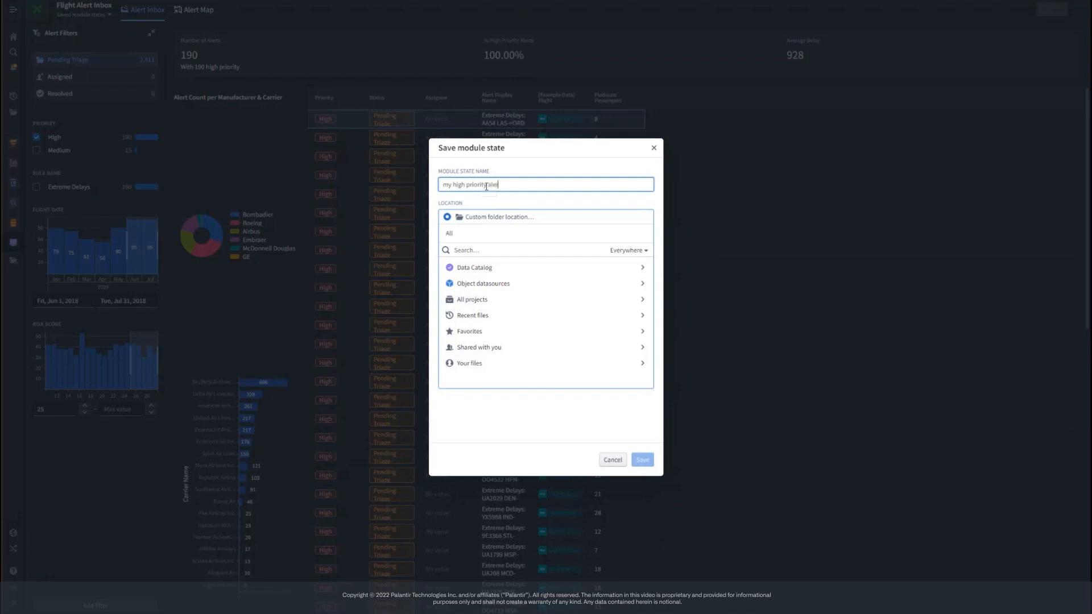
click(469, 331)
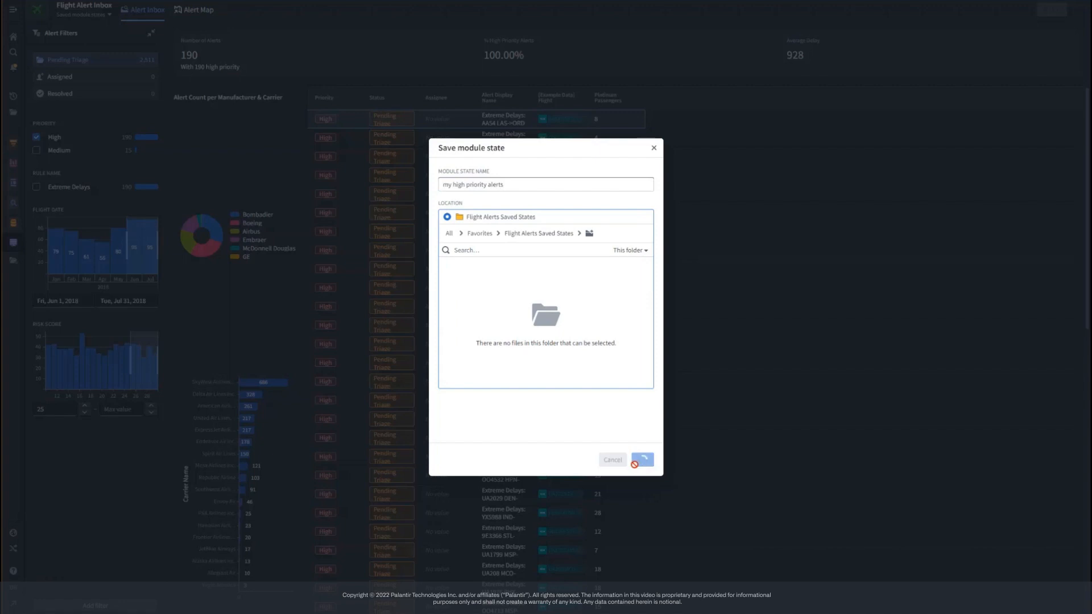
click(642, 459)
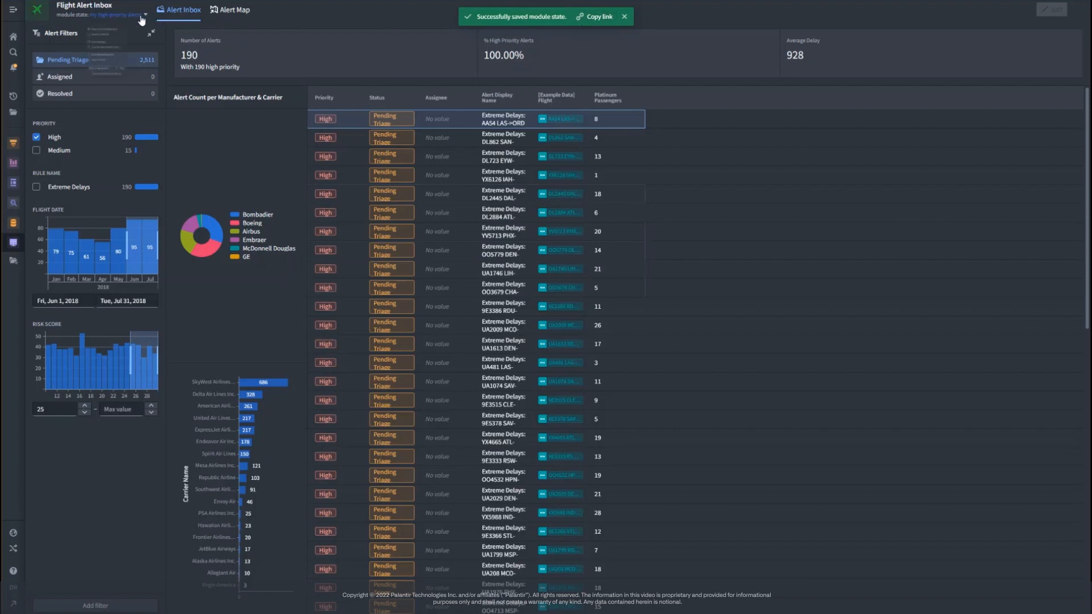
click(117, 14)
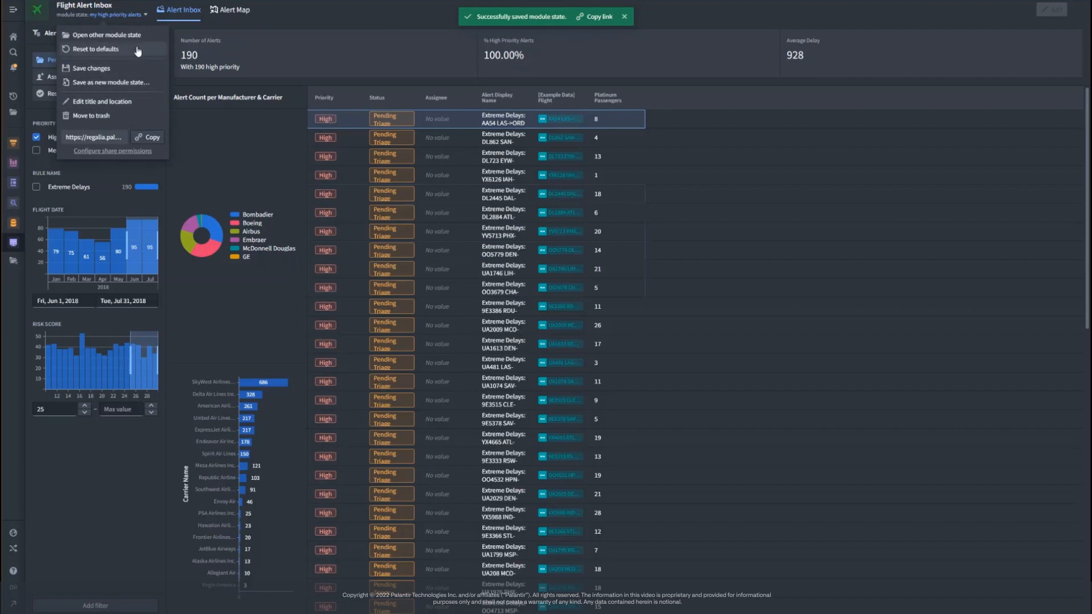